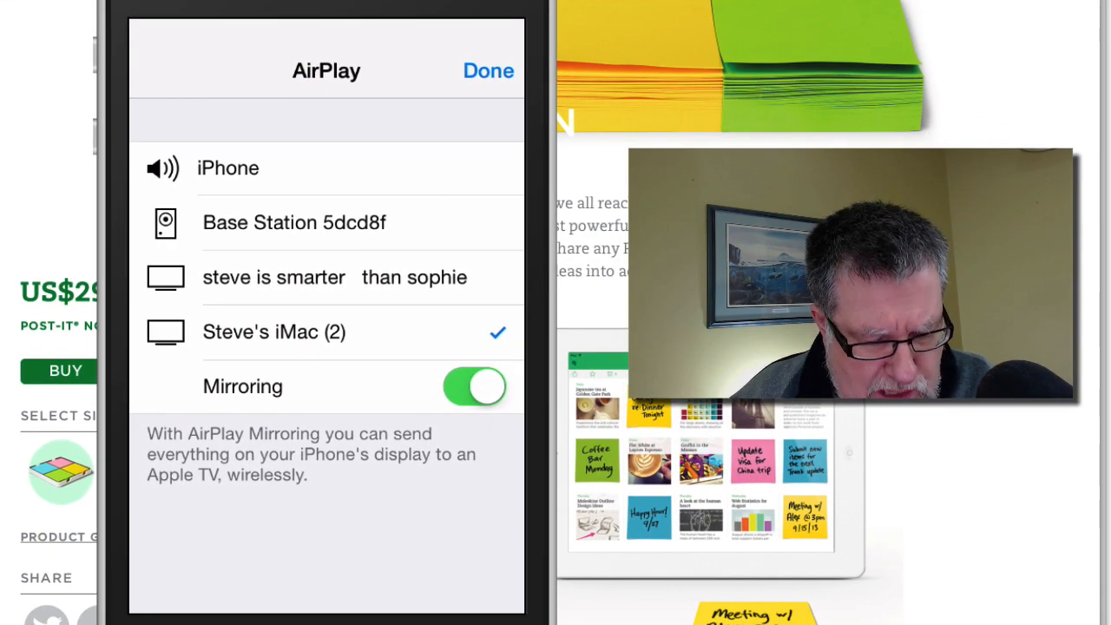
Close the AirPlay sheet and open Evernote's camera on the 'Meeting w/ Allie' Post-it
left_click(488, 71)
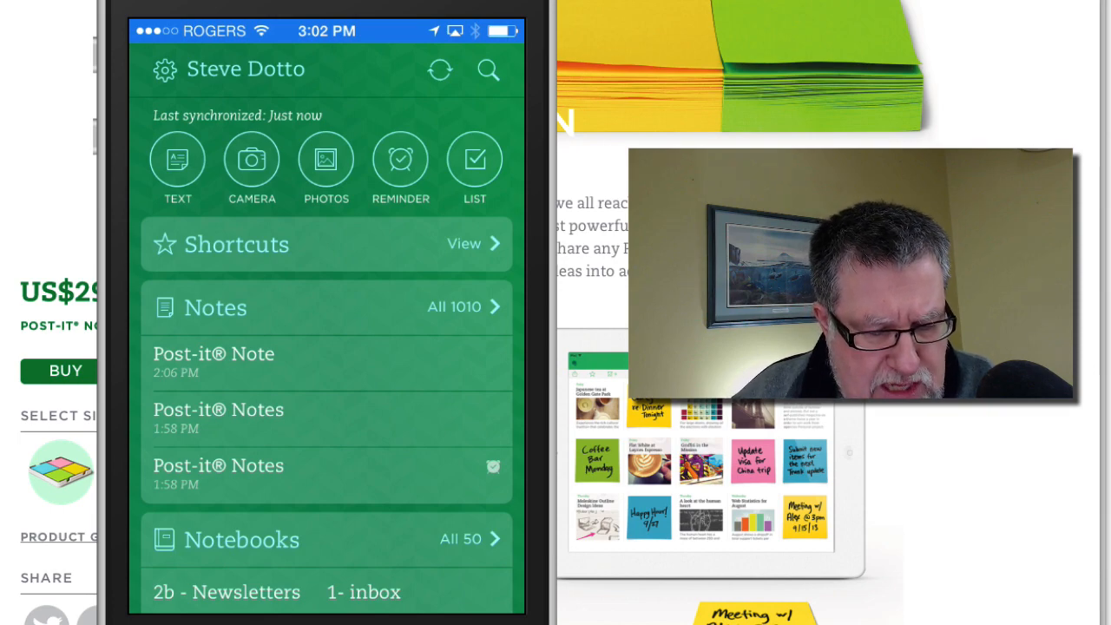
left_click(251, 159)
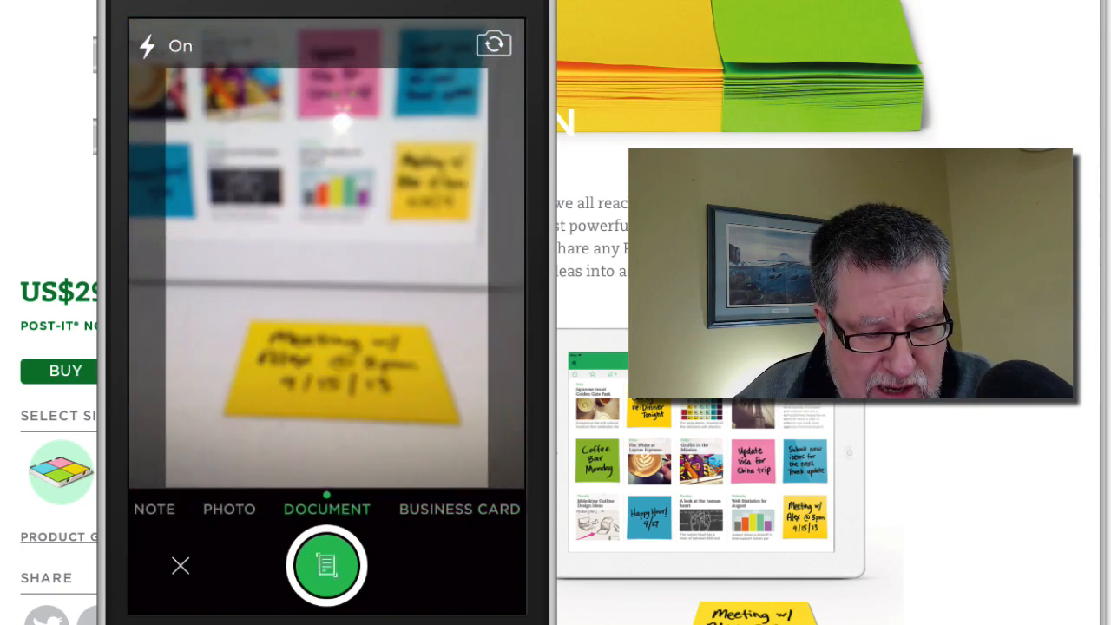
Shoot the blue 'Demo Ideas' sticky note in Post-it Note mode and save the capture
left_click(229, 509)
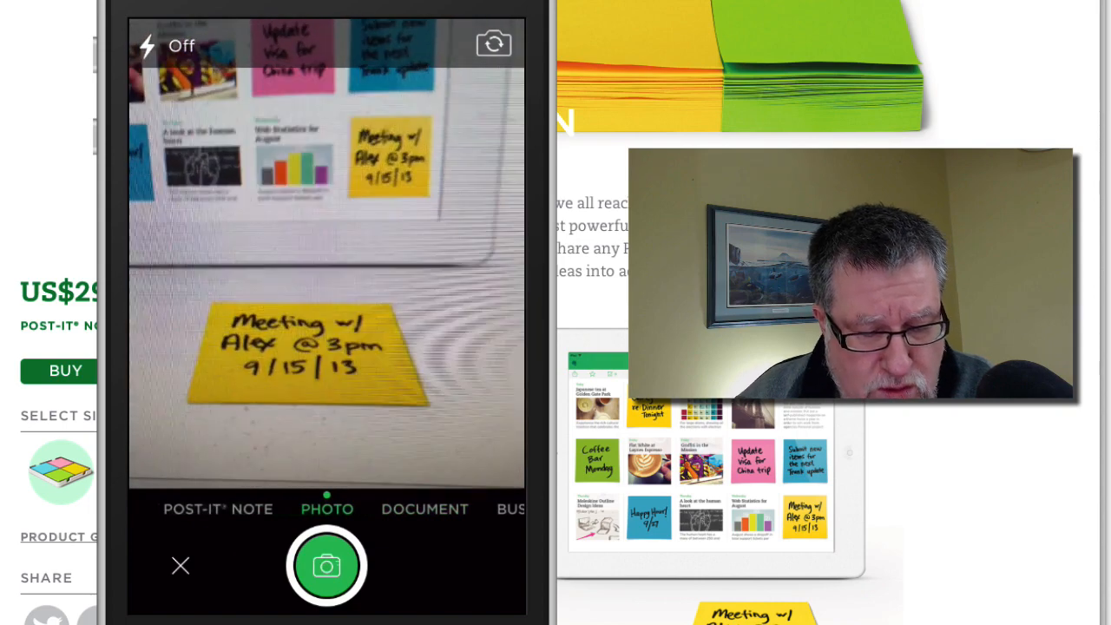
left_click(218, 508)
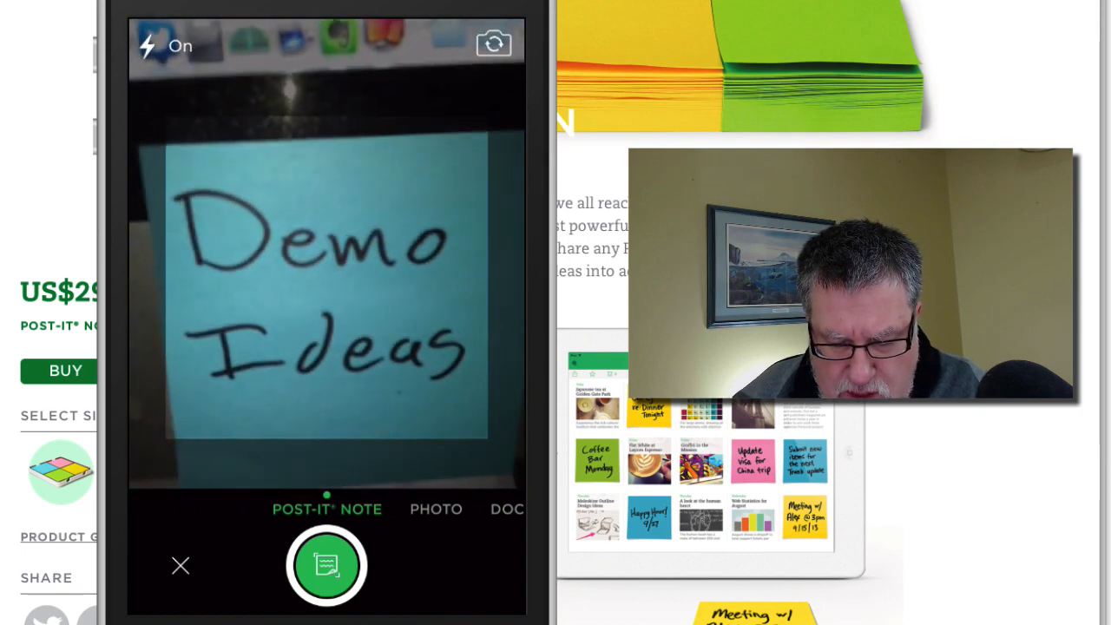
left_click(326, 565)
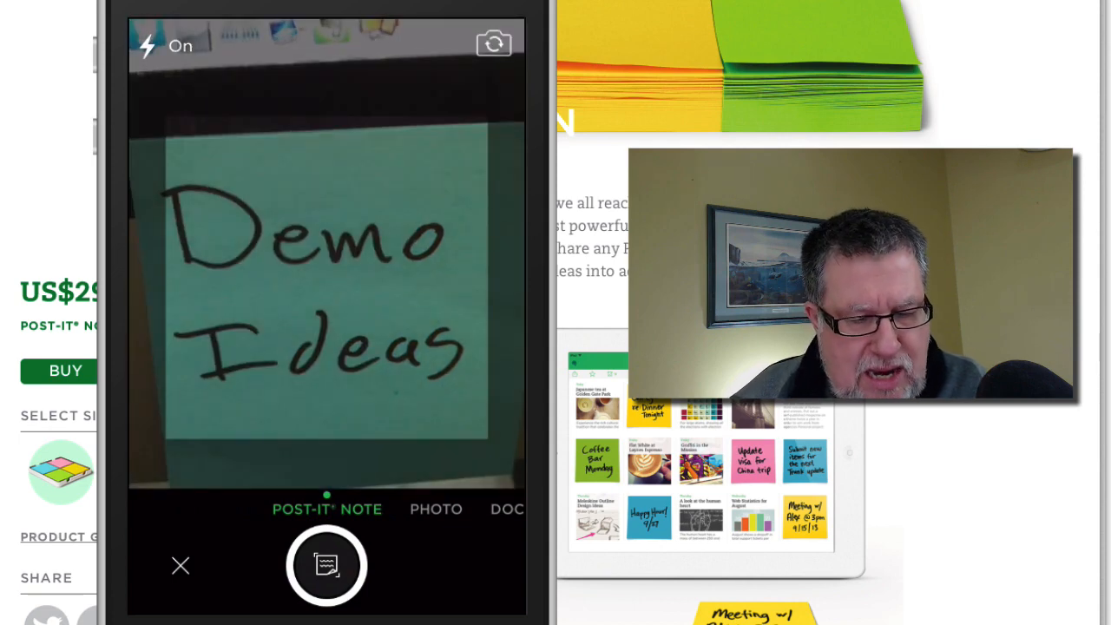
left_click(327, 565)
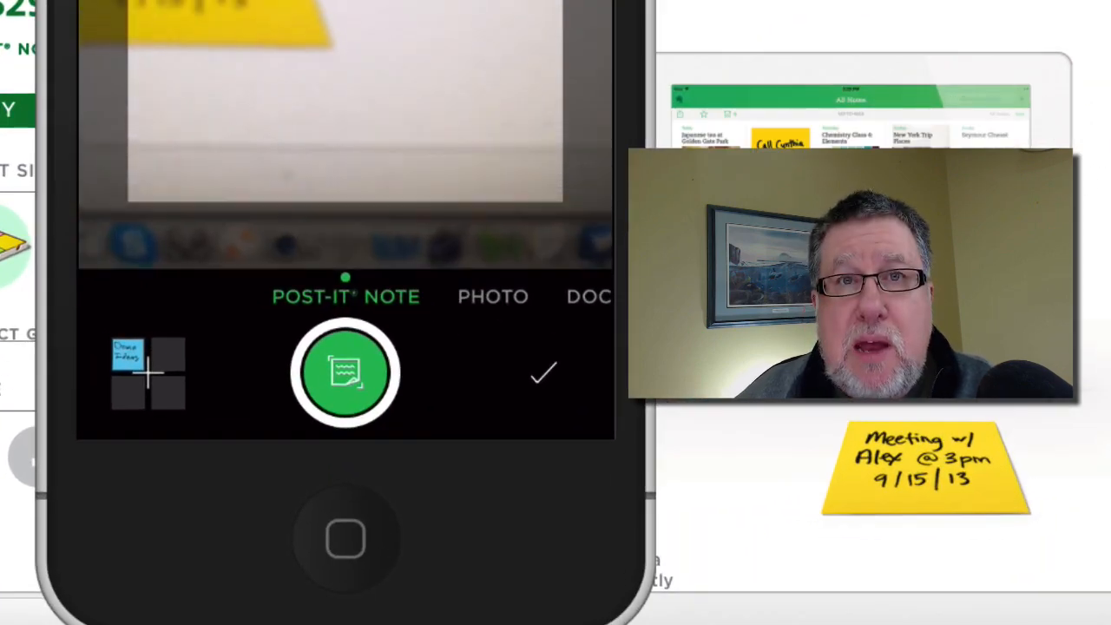
left_click(345, 371)
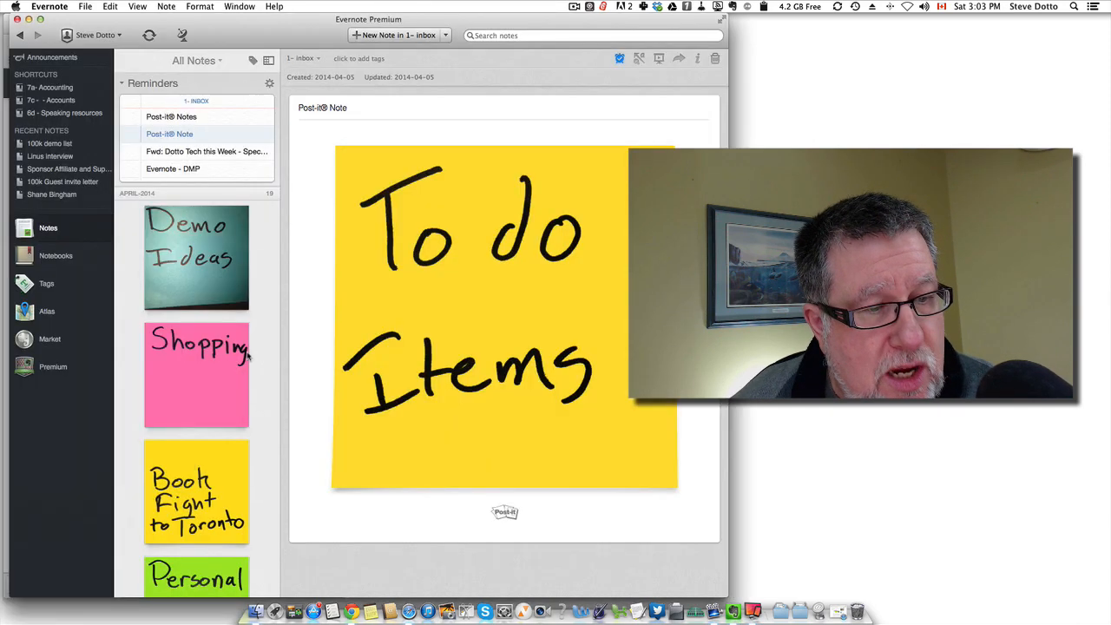
scroll("down", 3)
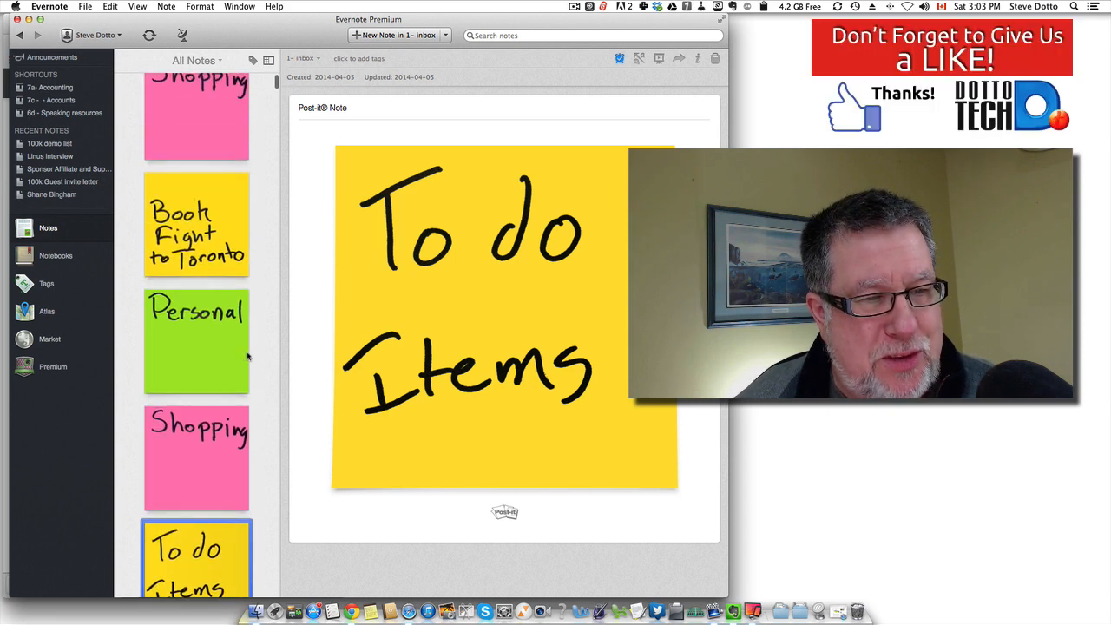
scroll("down", 3)
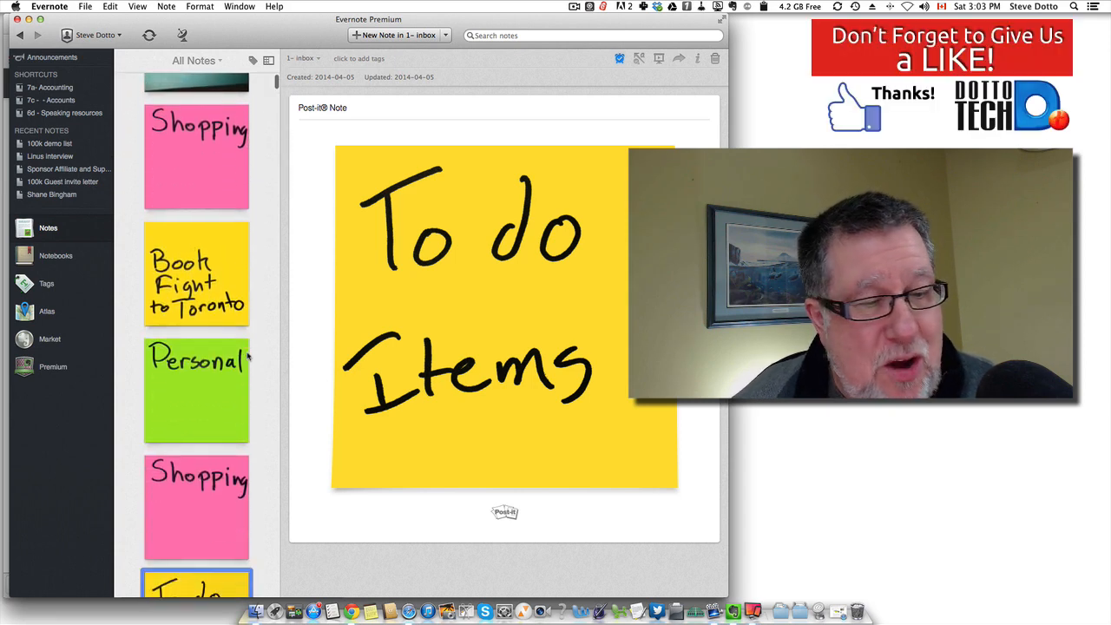
scroll("down", 3)
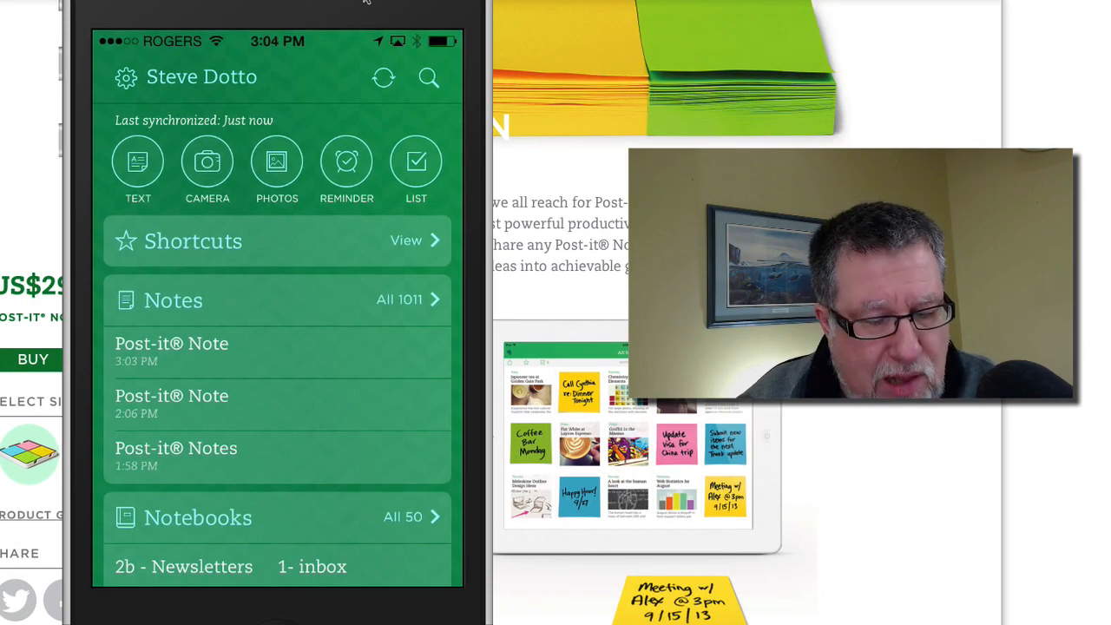
Open Evernote's settings and scroll toward the General camera preferences
left_click(126, 77)
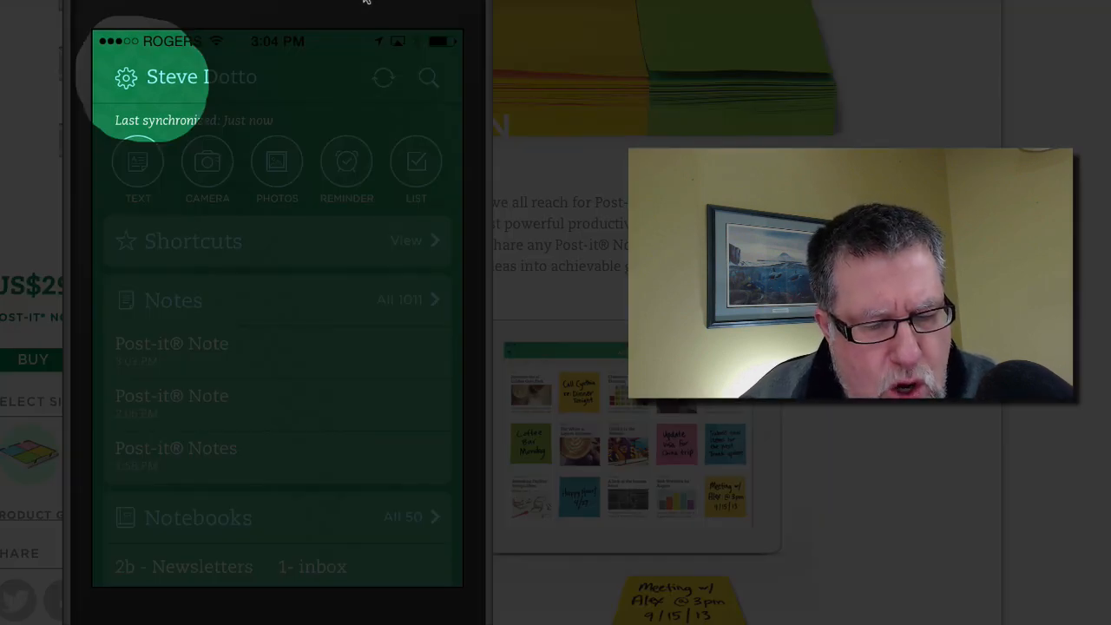
left_click(126, 77)
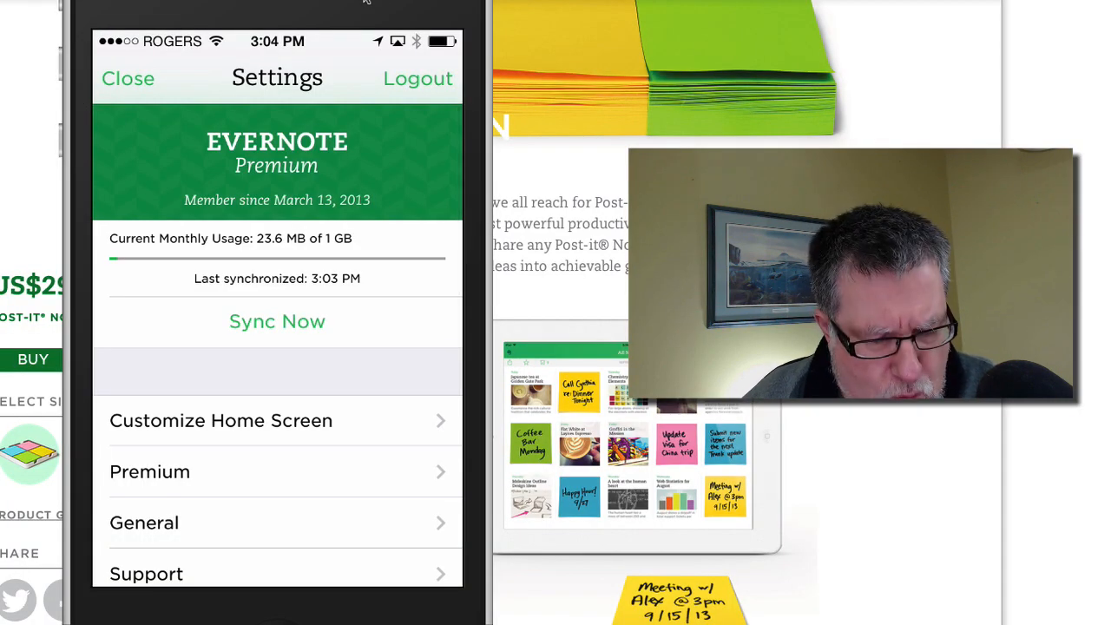
scroll("down", 3)
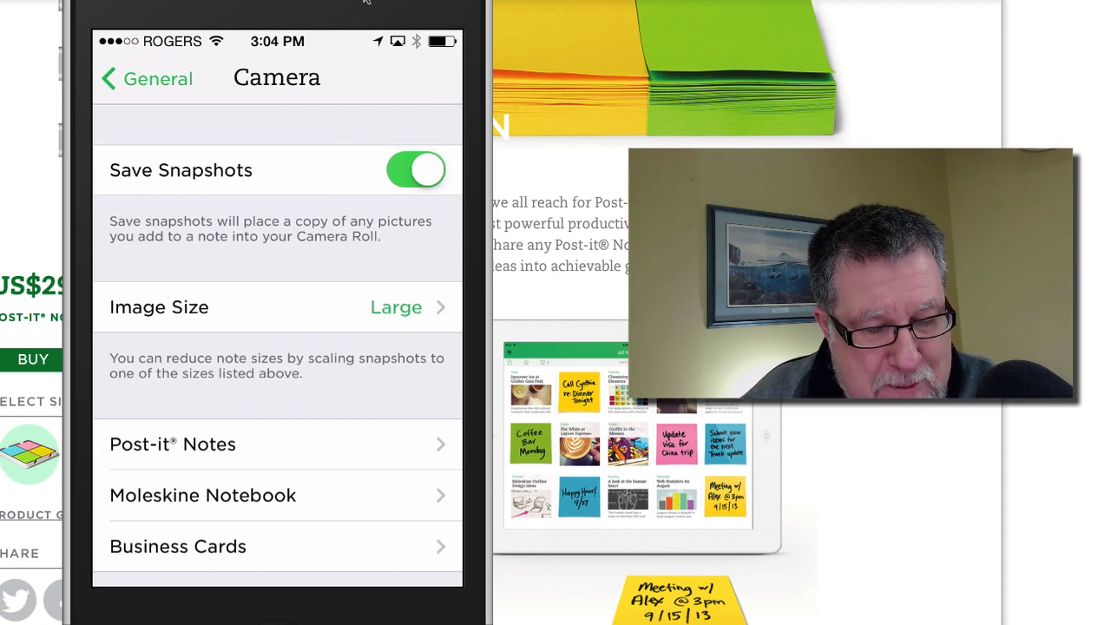
Turn on Notebook for Electric Yellow Post-its and pick '5b - opportunities'
left_click(172, 444)
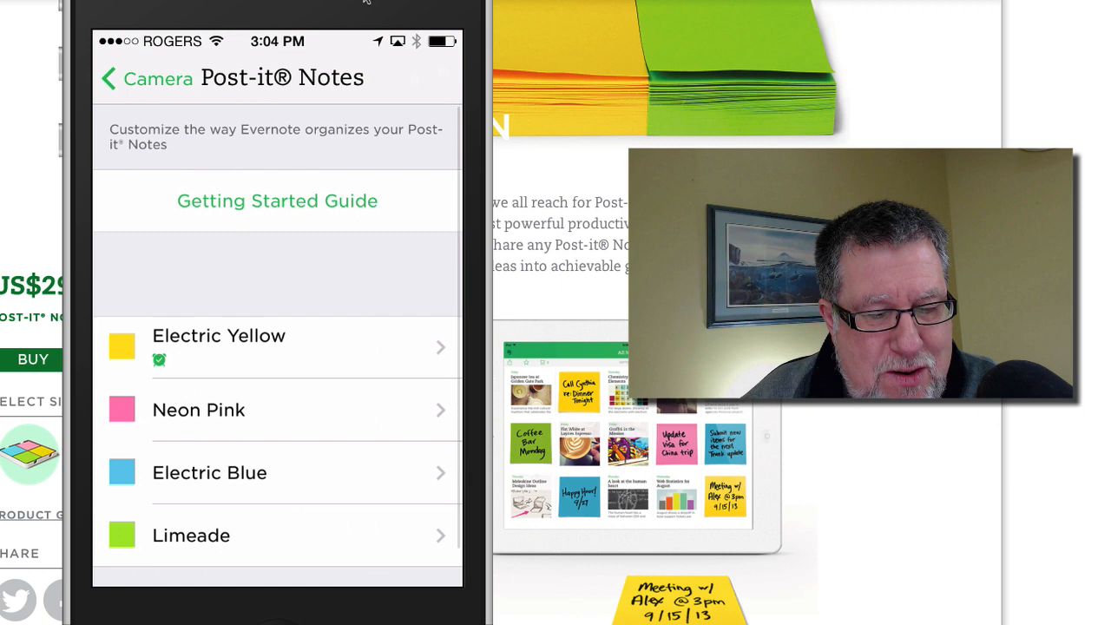
left_click(278, 347)
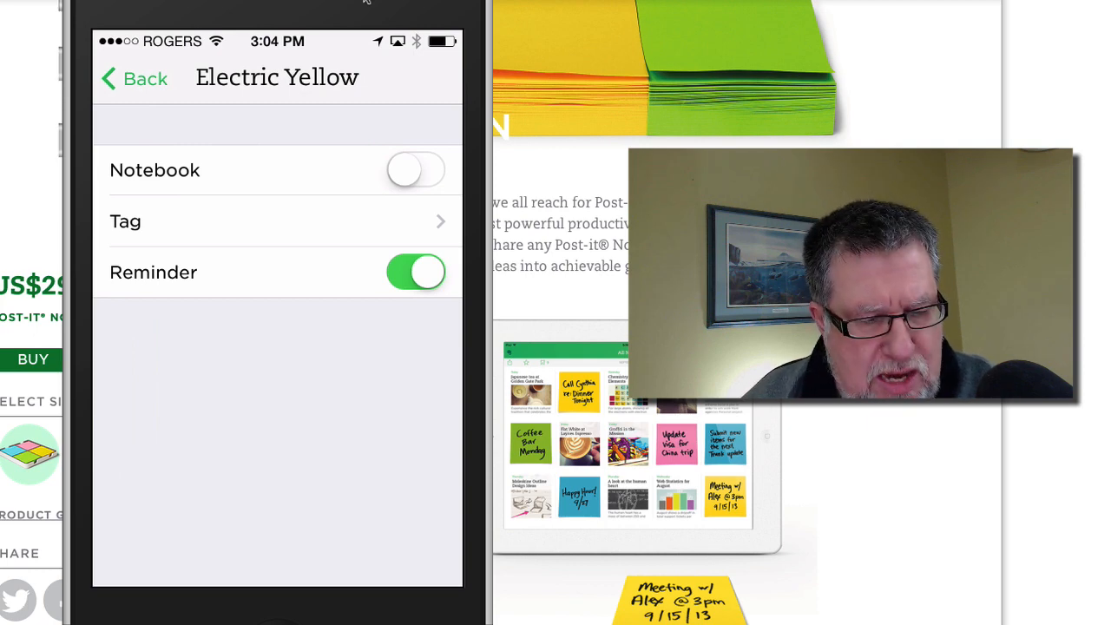
left_click(416, 170)
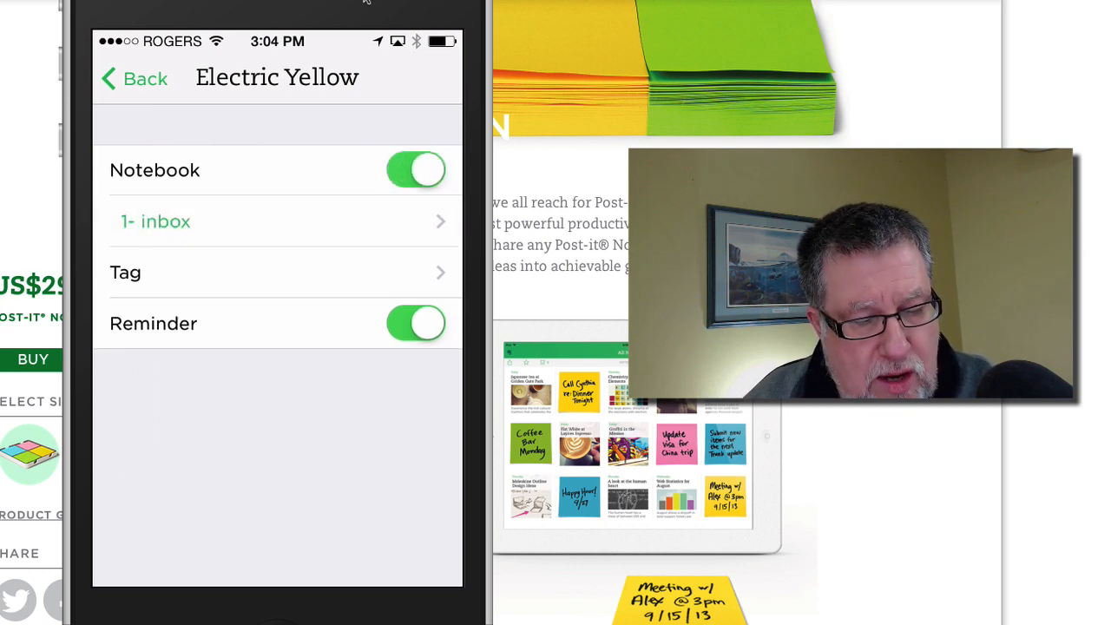
left_click(278, 221)
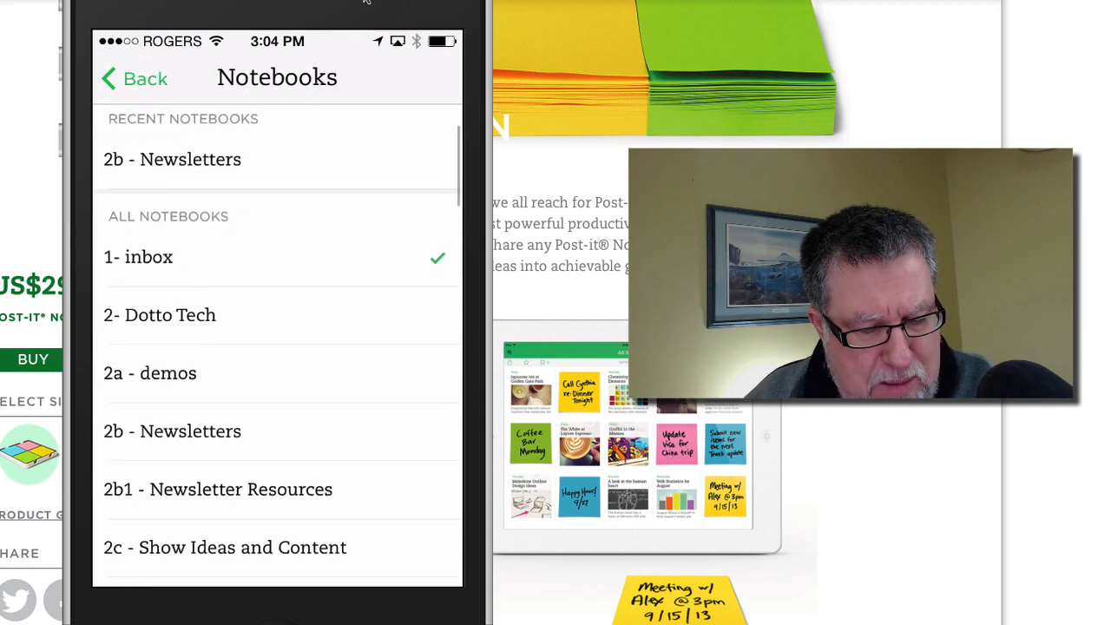
scroll("down", 3)
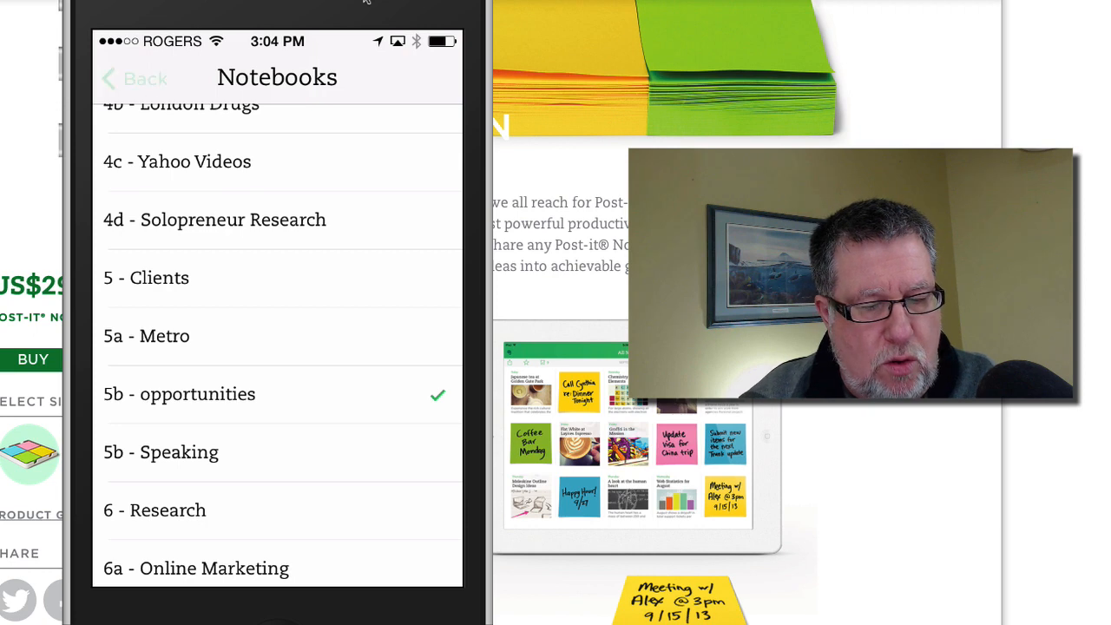
left_click(180, 393)
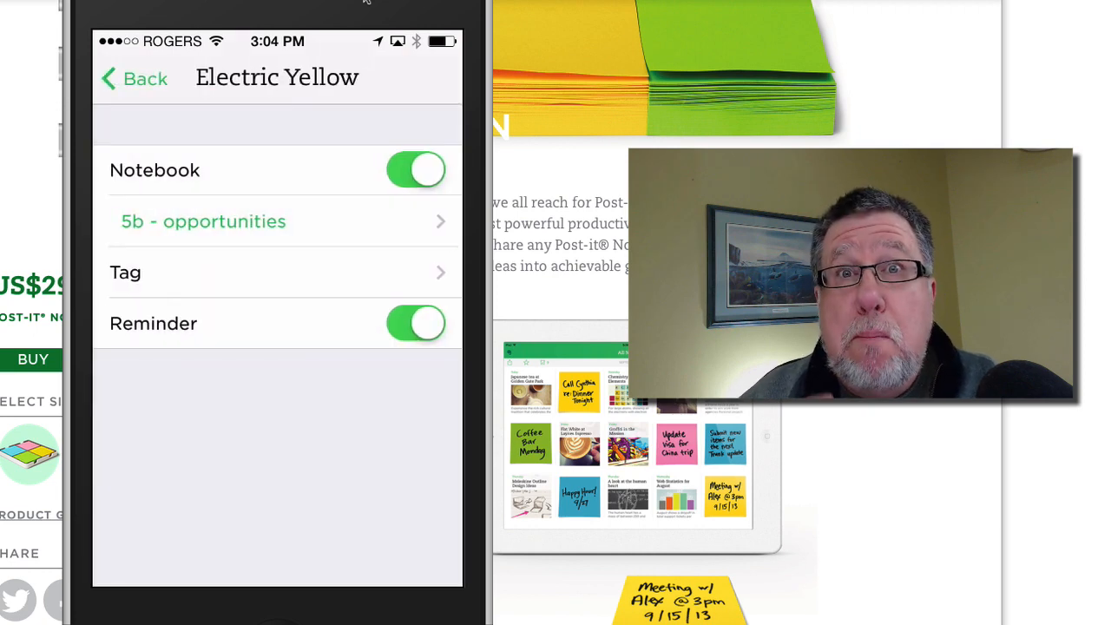
left_click(276, 271)
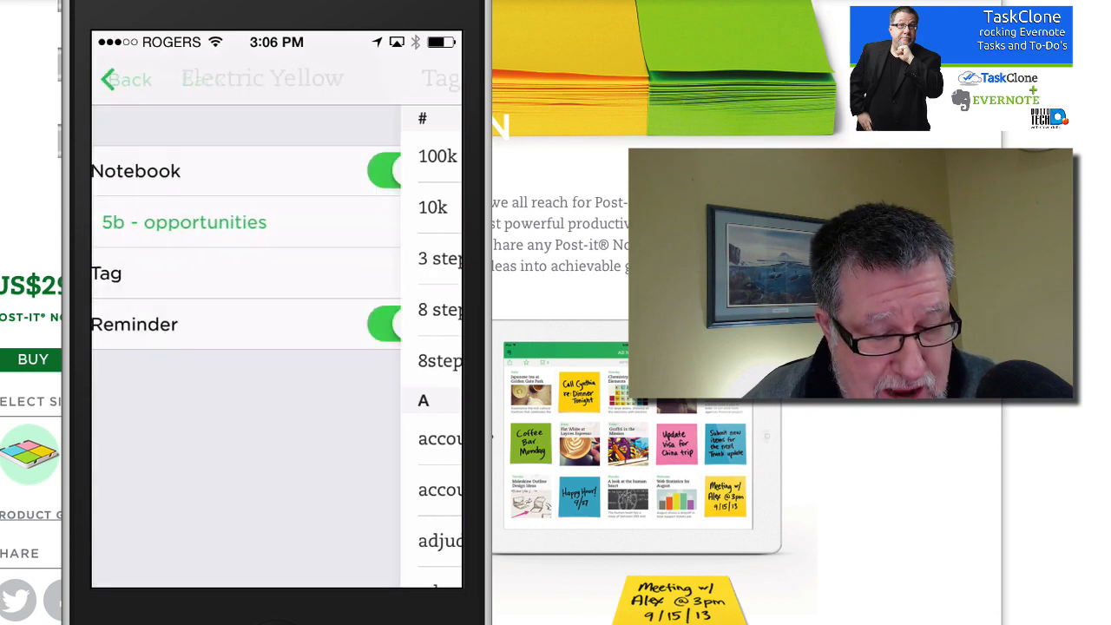
left_click(126, 78)
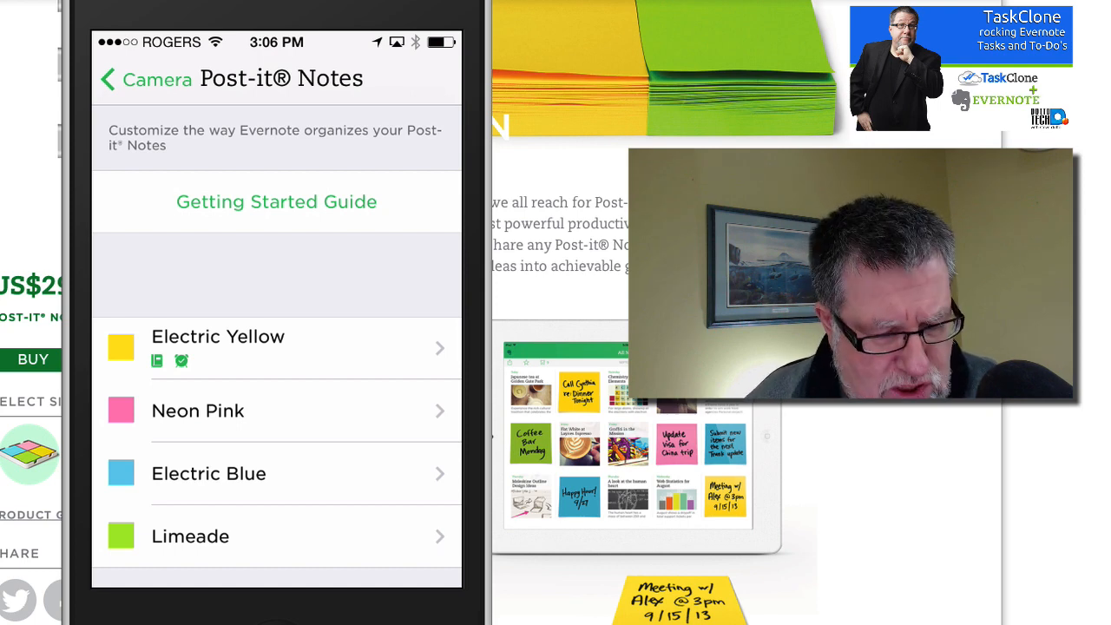
Close settings and open the newest Post-it note, 'Demo Ideas', from the Notes list
left_click(144, 79)
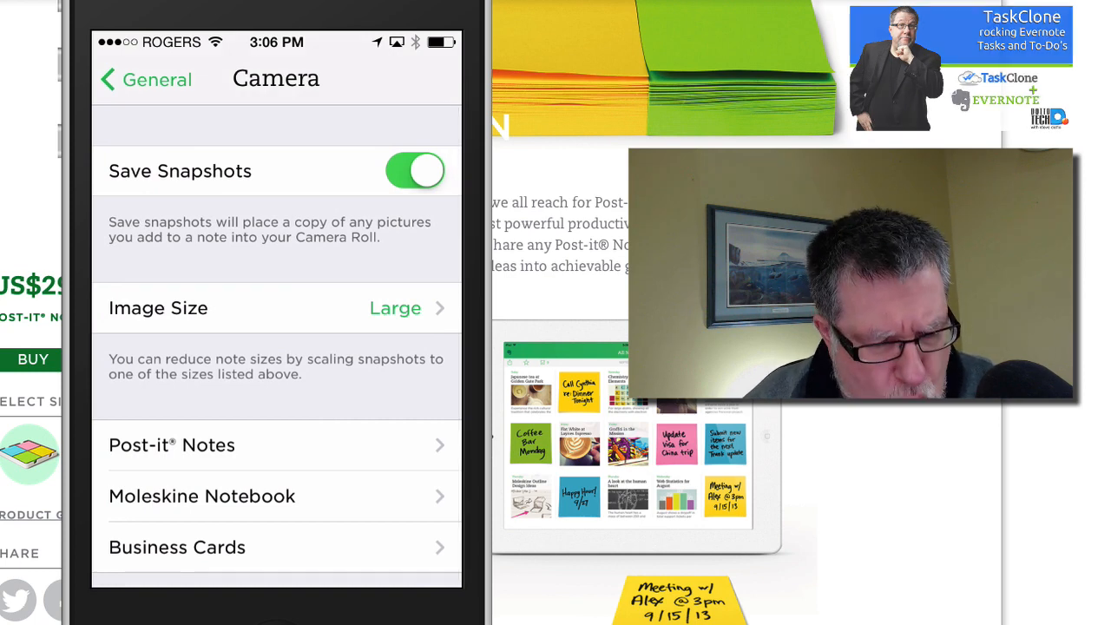
left_click(145, 79)
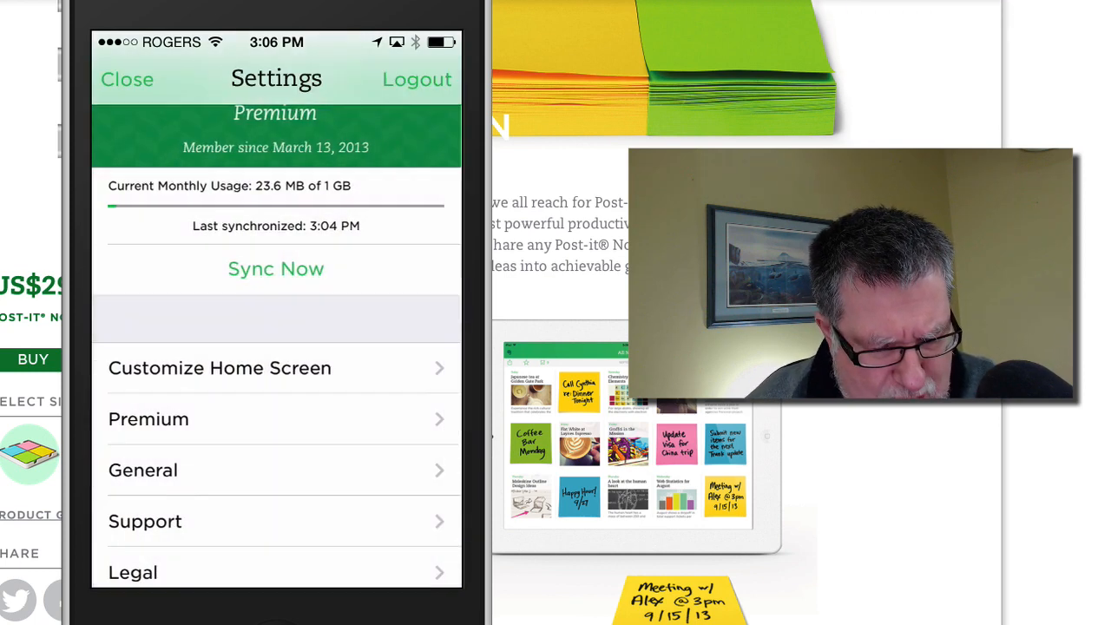
left_click(127, 78)
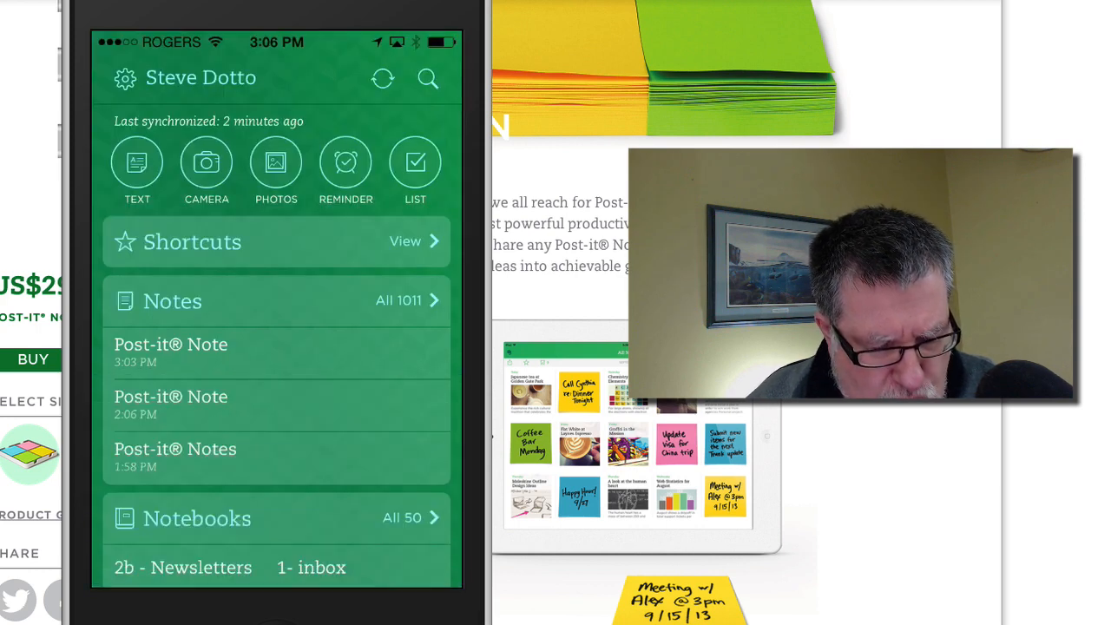
left_click(171, 352)
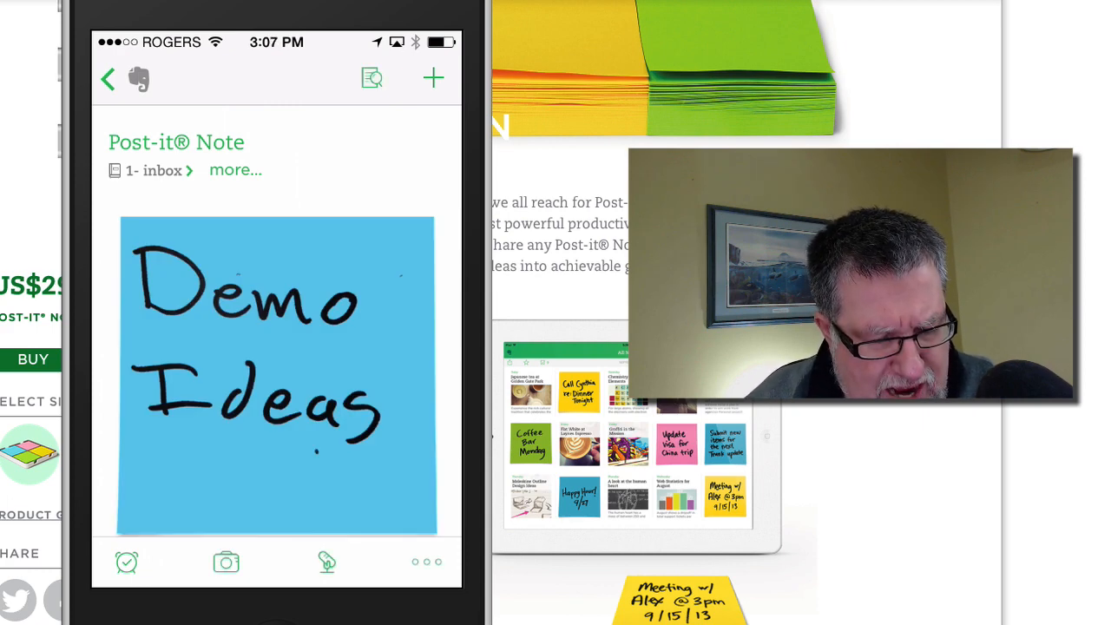
View the 'Demo Ideas' image full screen, then open and dismiss the share sheet
left_click(276, 373)
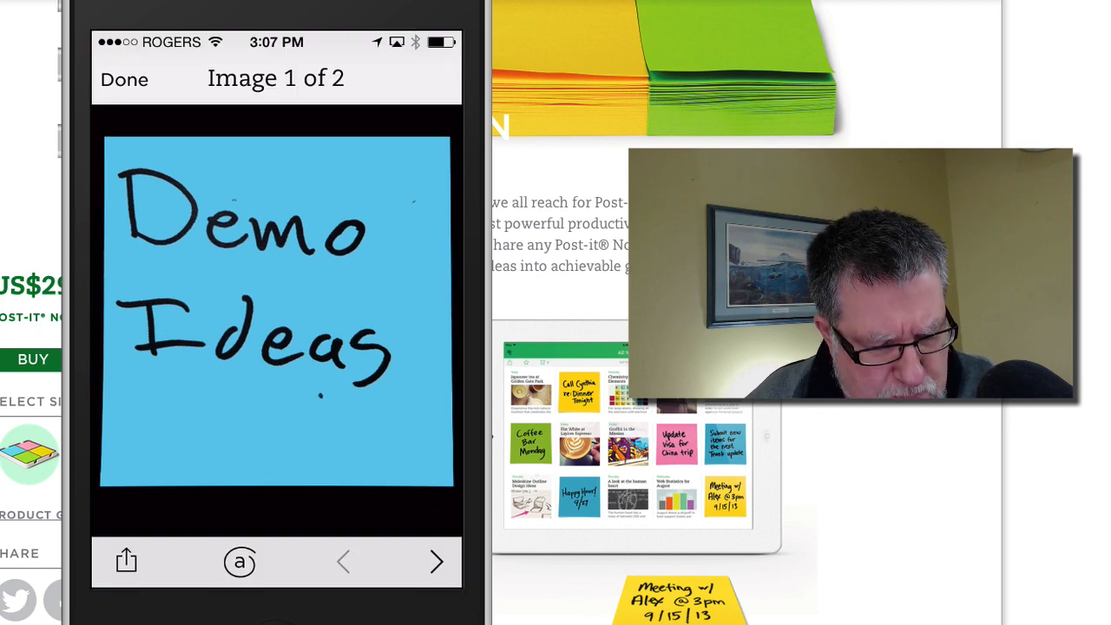
left_click(126, 561)
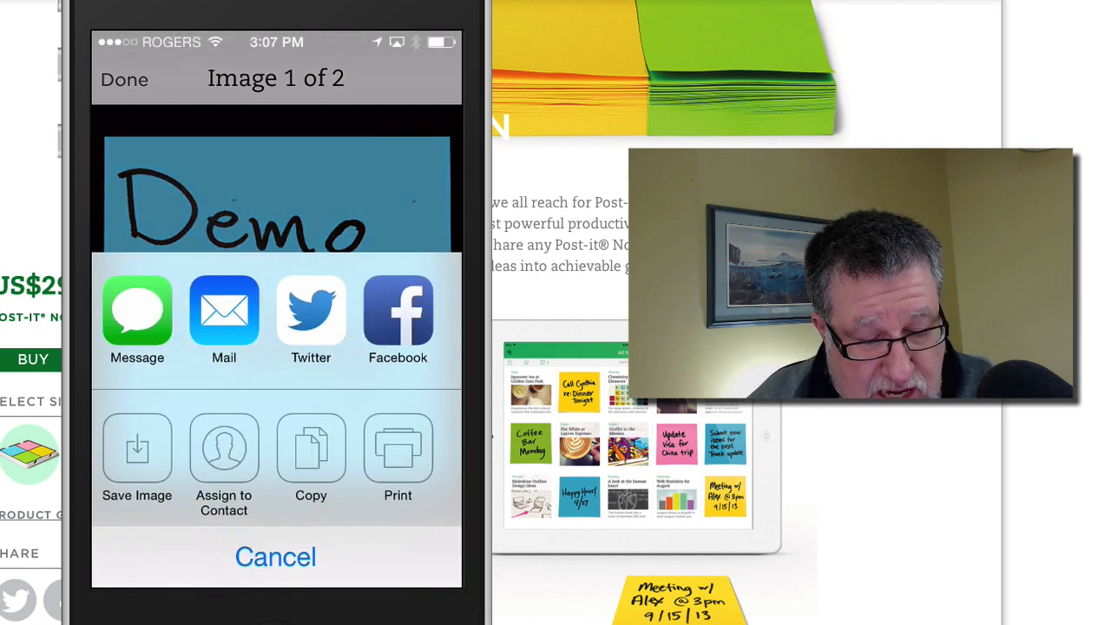
left_click(275, 556)
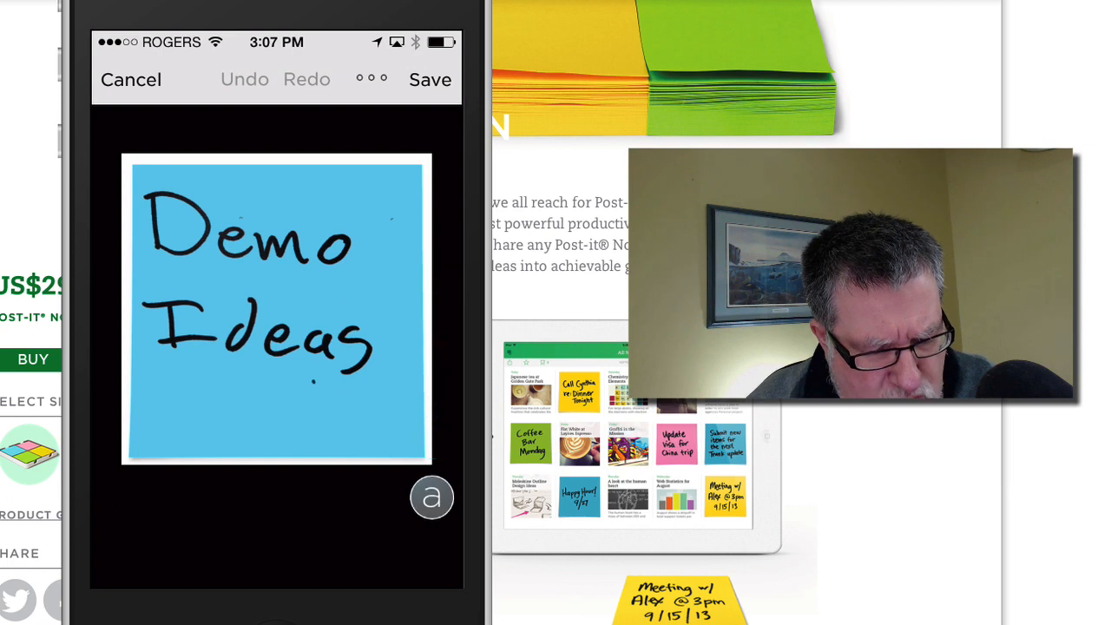
Select the arrow tool and draw a yellow arrow pointing at 'Ideas' on the Post-it
left_click(431, 497)
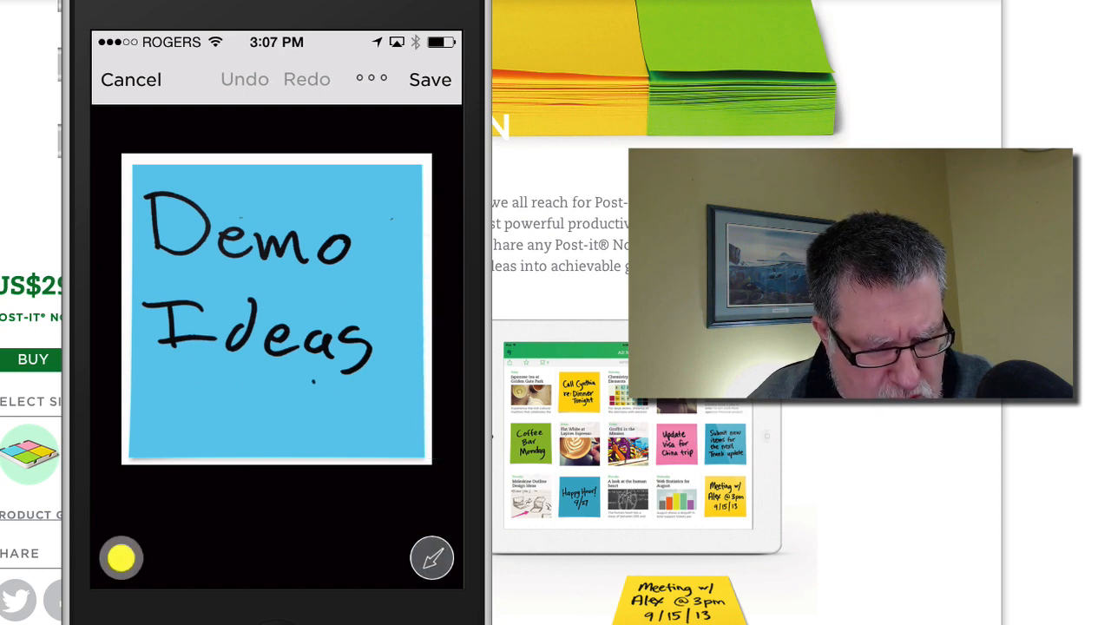
left_click_drag(187, 415, 299, 312)
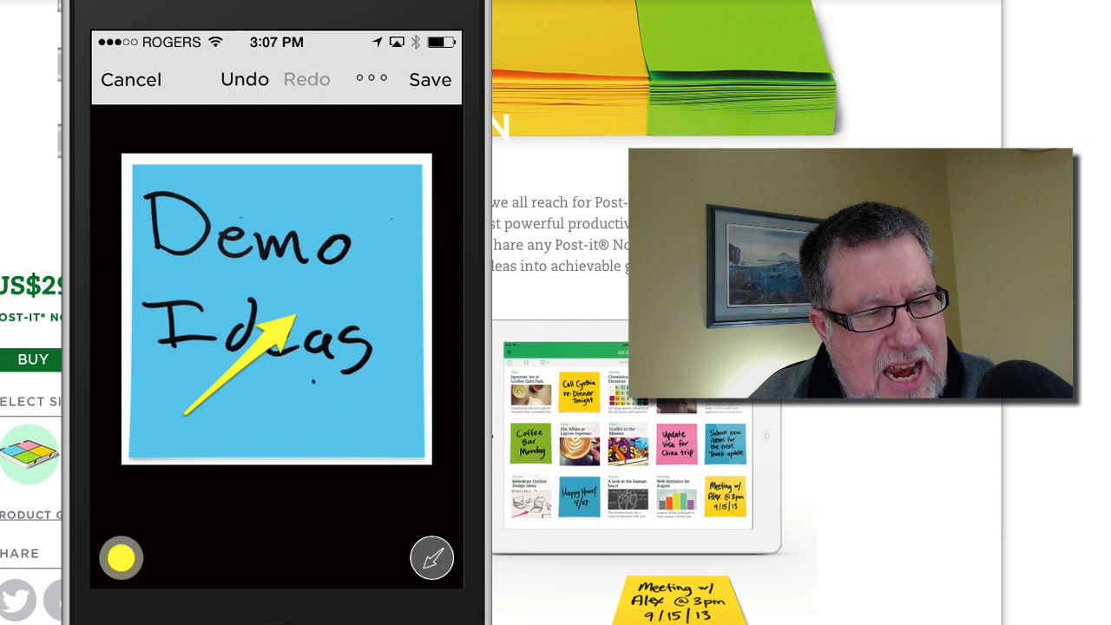